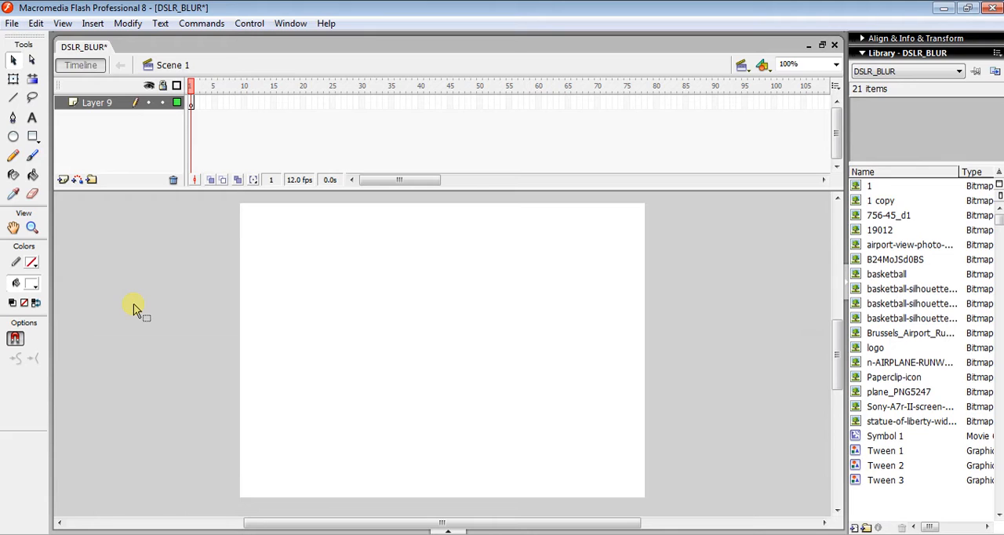
mouse_move(62, 149)
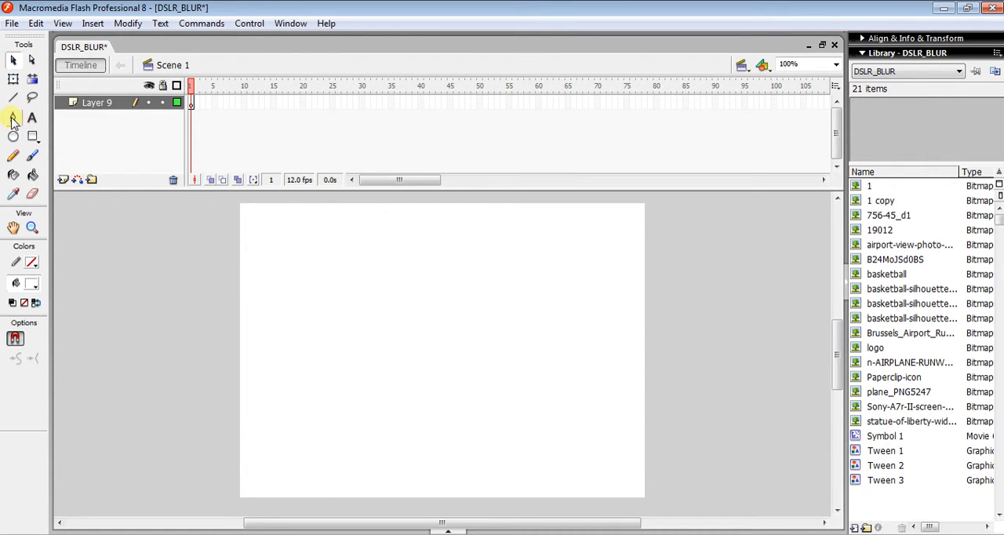
mouse_move(13, 138)
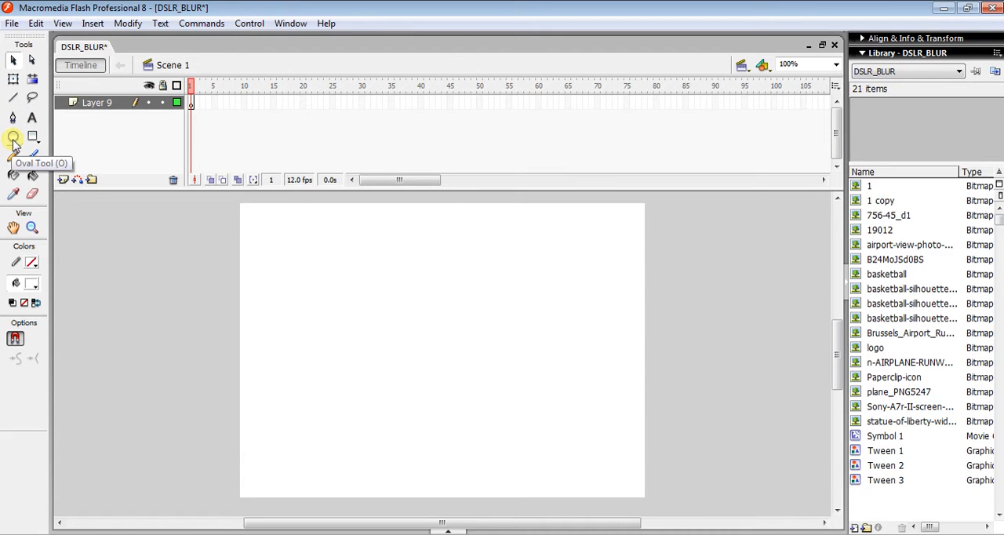
Draw a black filled oval near the stage's bottom-left with the Oval Tool
left_click(12, 138)
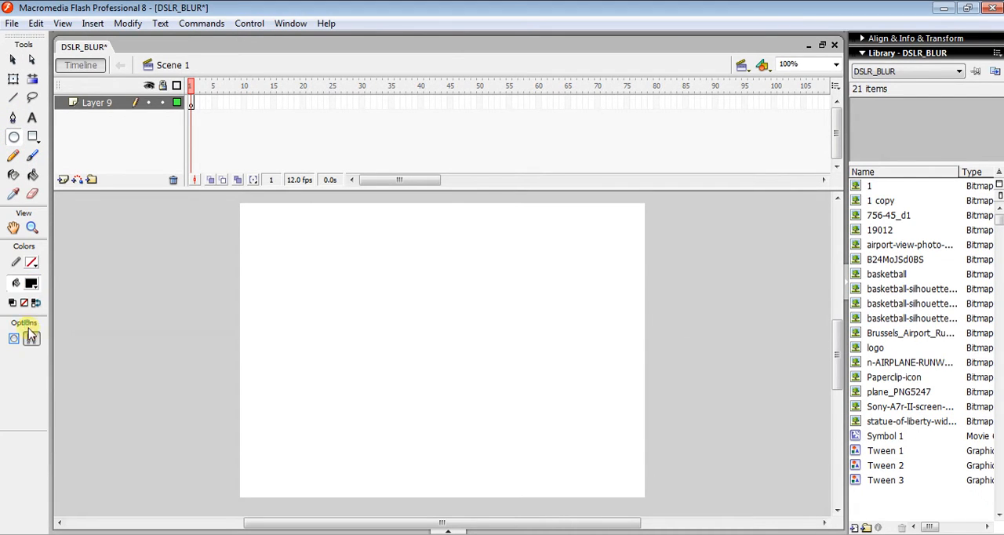
left_click_drag(244, 415, 306, 478)
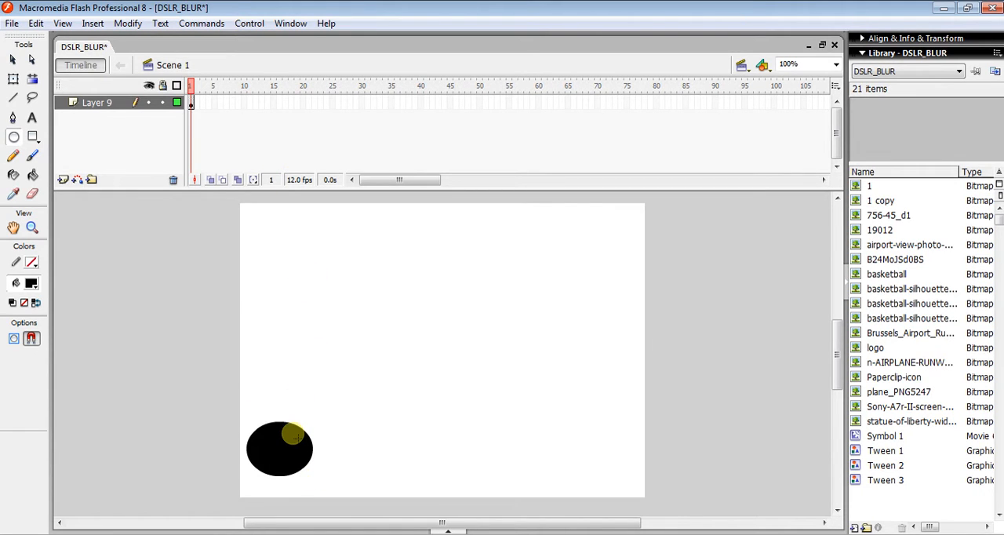
mouse_move(642, 103)
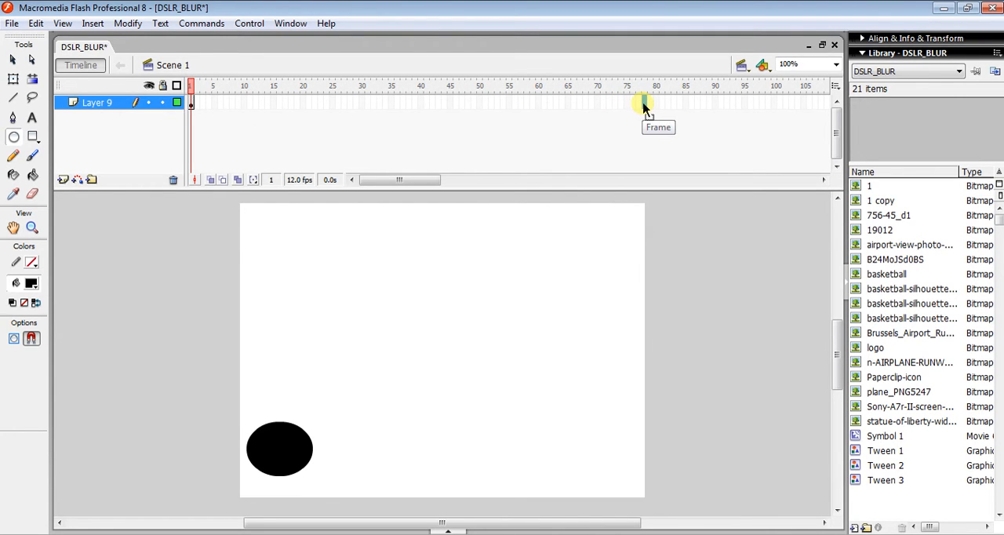
Keyframe frame 80, move the oval right, and add a motion tween across the span
right_click(643, 104)
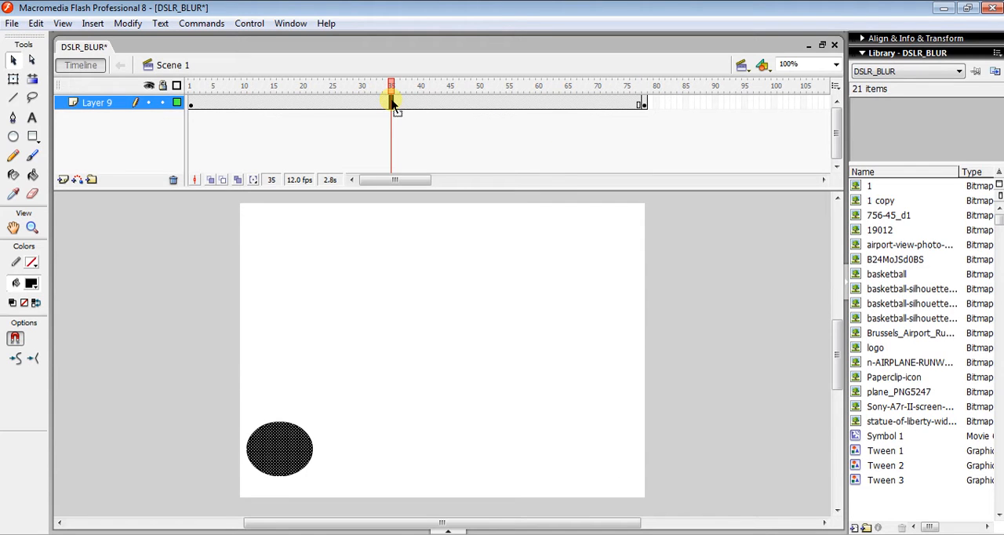
right_click(392, 107)
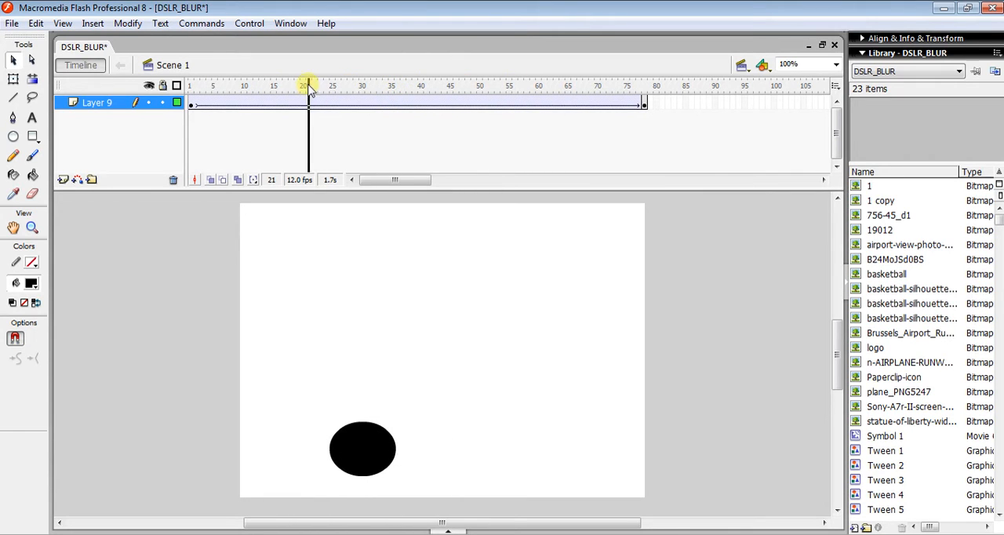
mouse_move(61, 180)
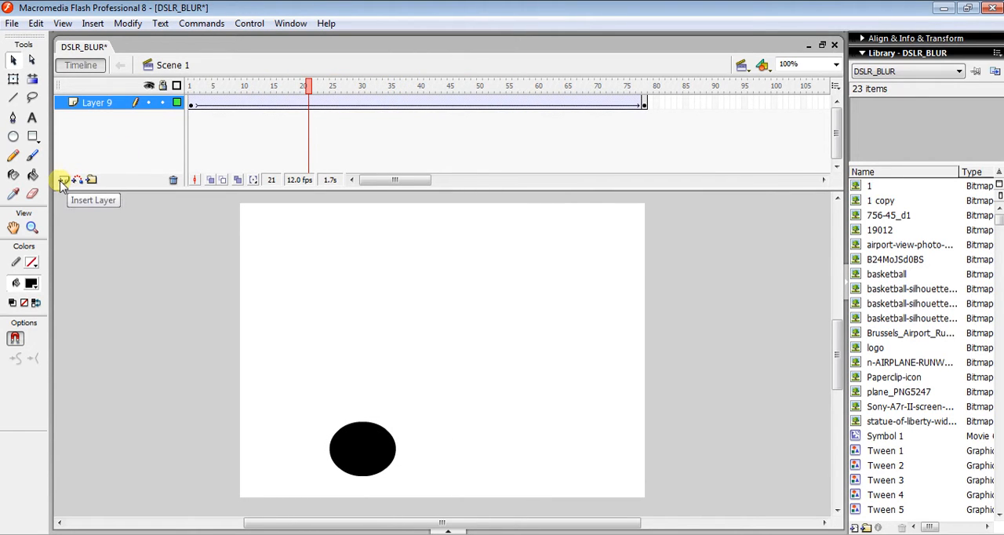
Add a new layer and draw a black rectangle at the stage's top-left
left_click(61, 179)
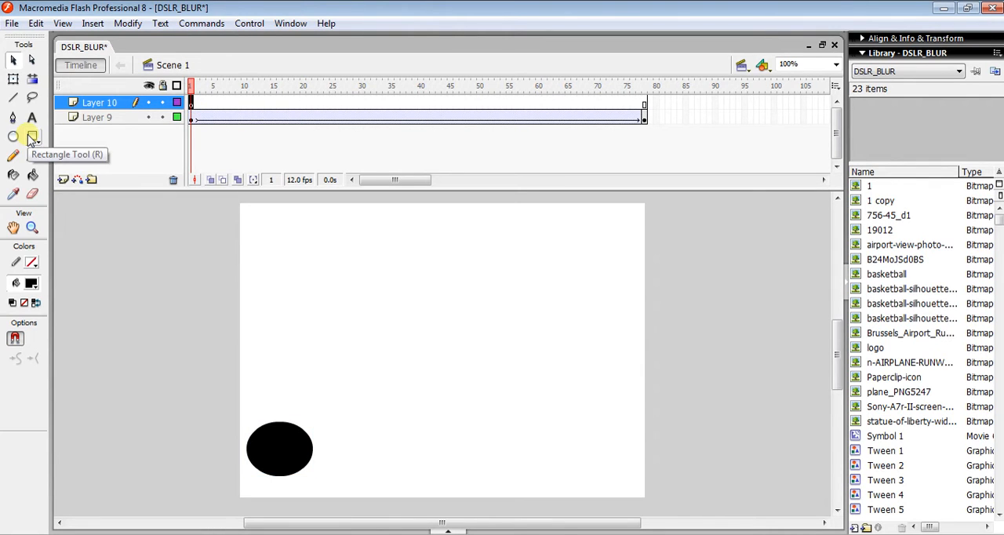
left_click_drag(245, 217, 301, 260)
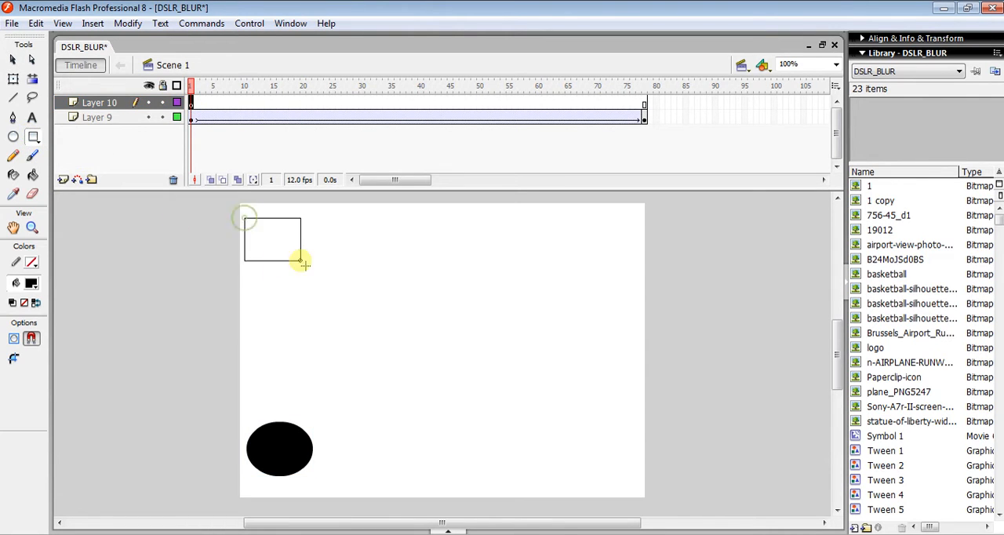
left_click(301, 242)
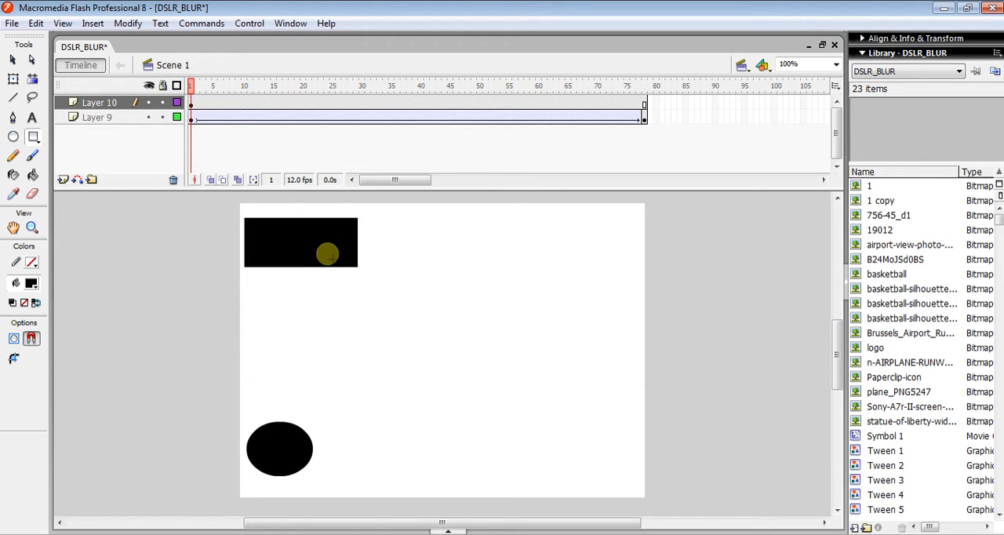
Convert the rectangle into a Button symbol named 'button'
right_click(327, 252)
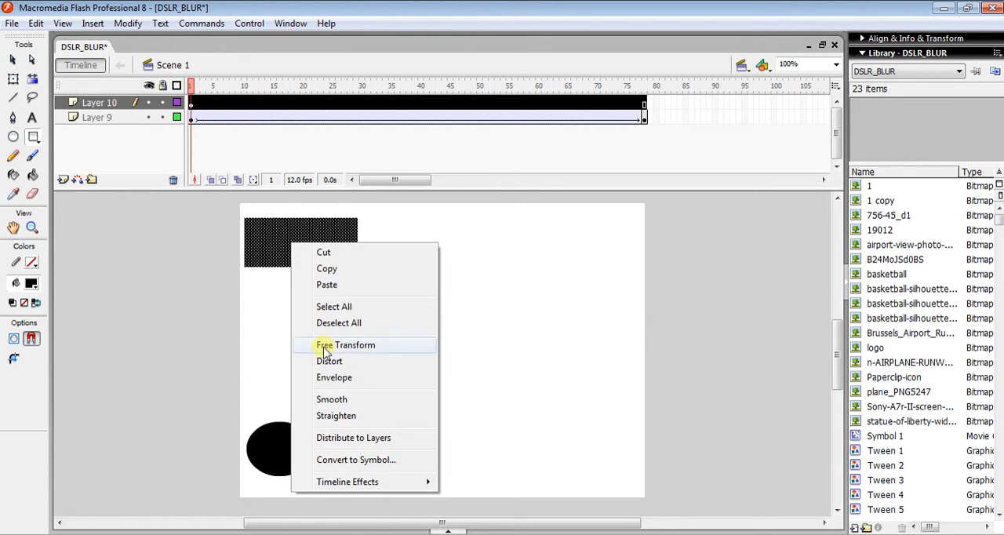
left_click(354, 460)
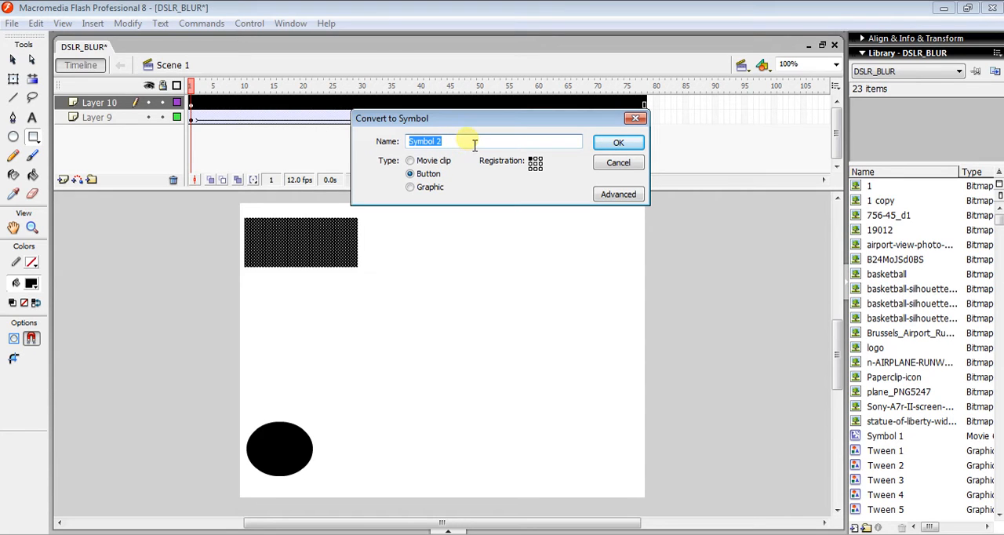
type("but")
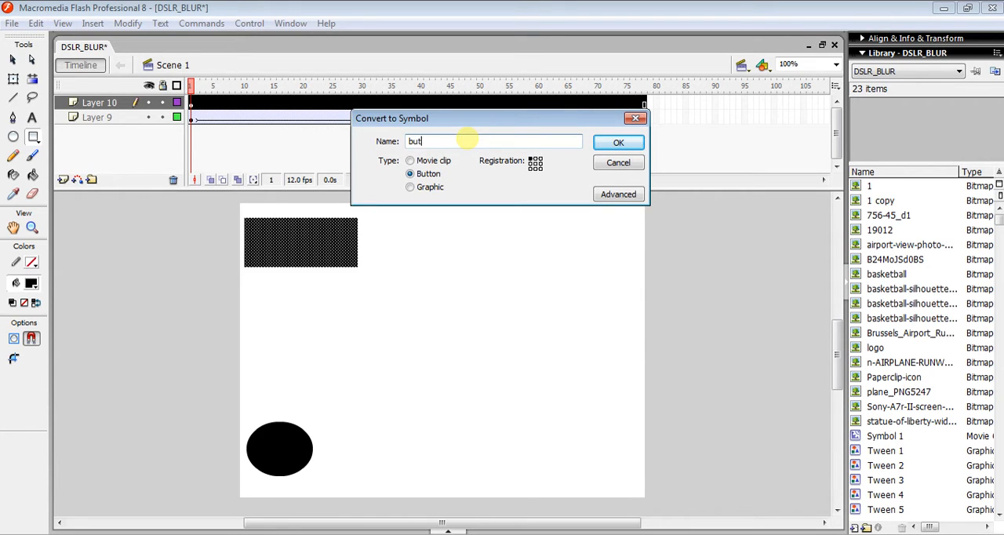
type("ton")
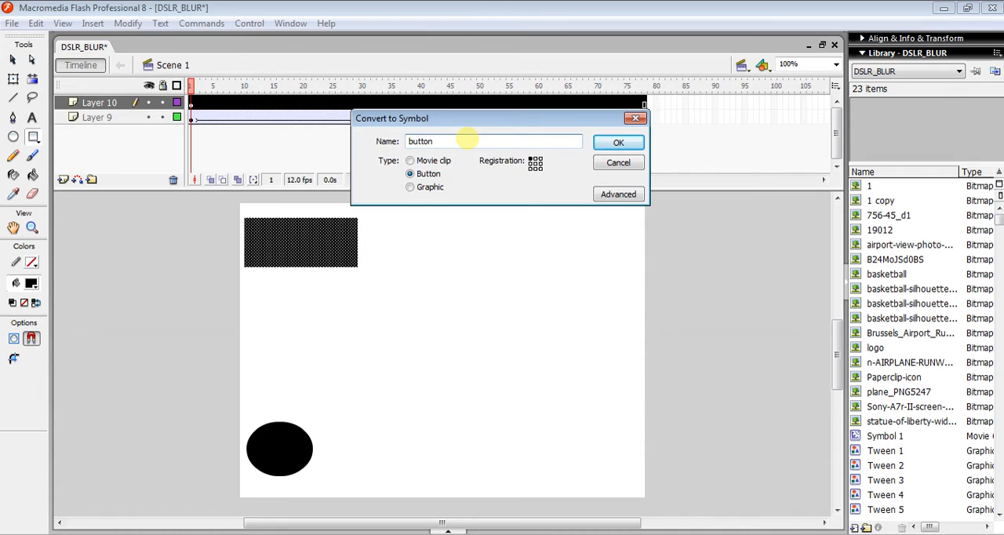
left_click(618, 141)
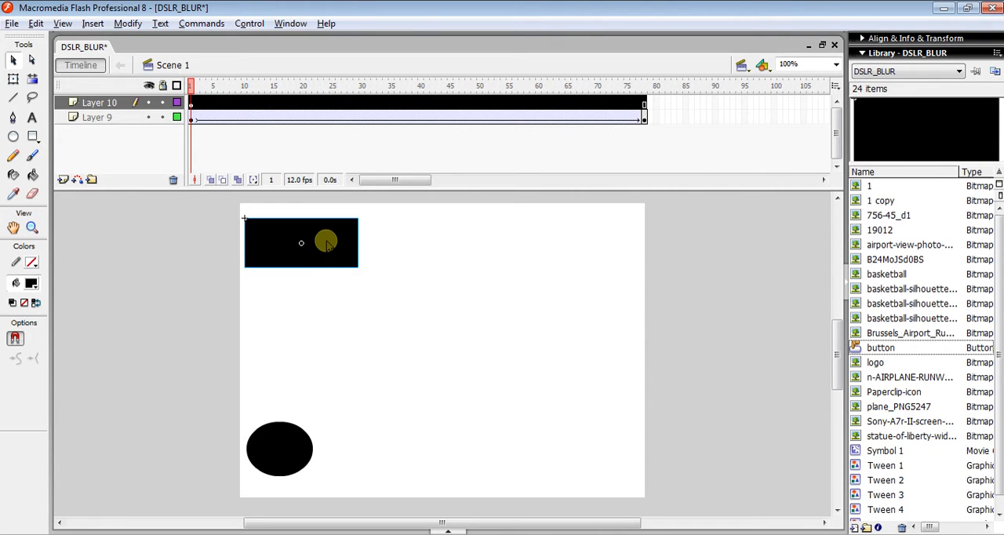
Alt-drag the button instance rightward to place copies in a row along the top
left_click_drag(327, 241, 446, 242)
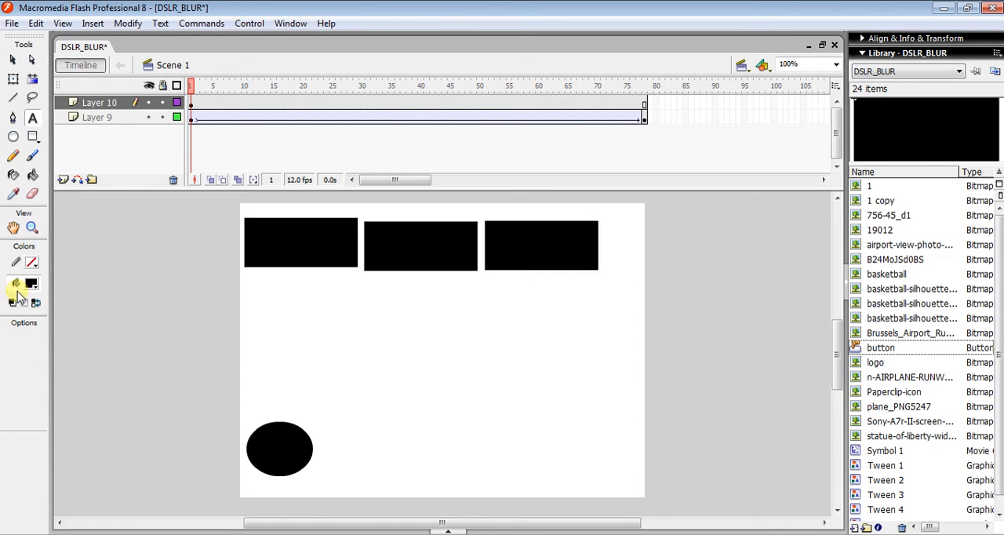
mouse_move(32, 284)
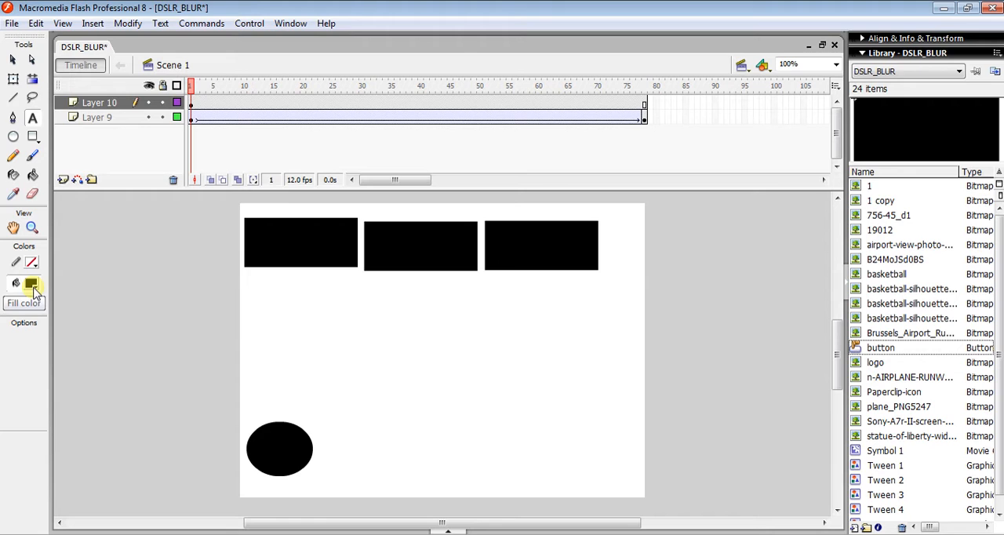
Label the three buttons play, pause and stop in white text
left_click(32, 282)
type("stop")
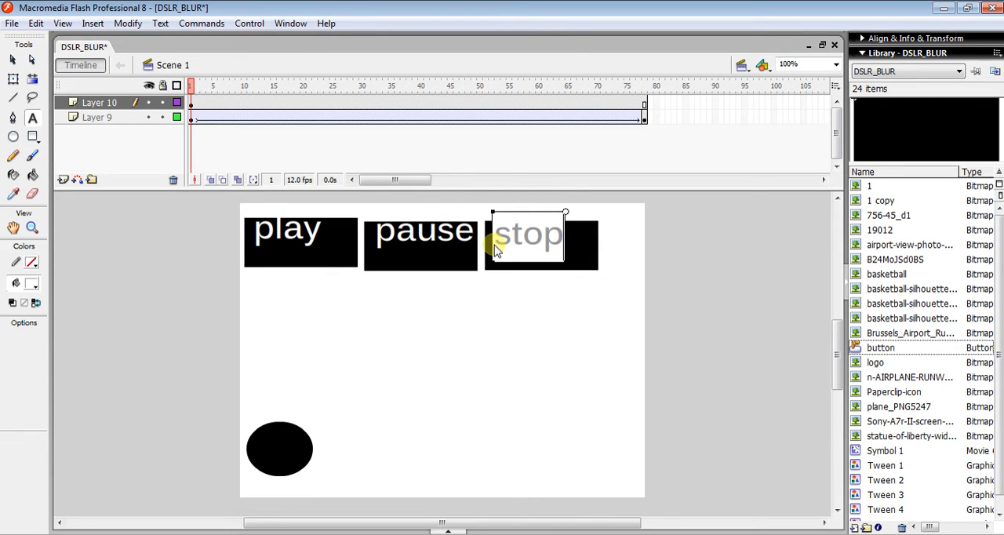
left_click(12, 60)
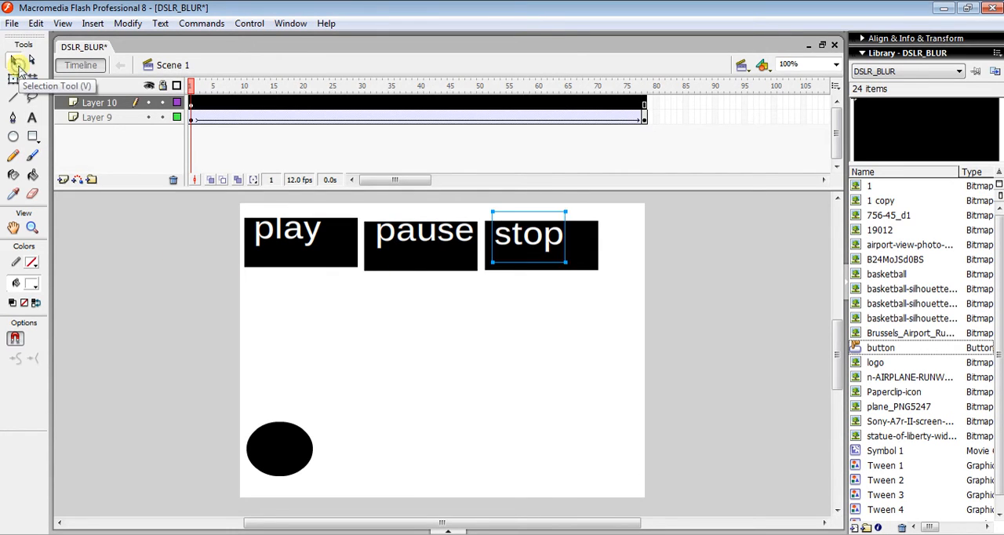
mouse_move(353, 269)
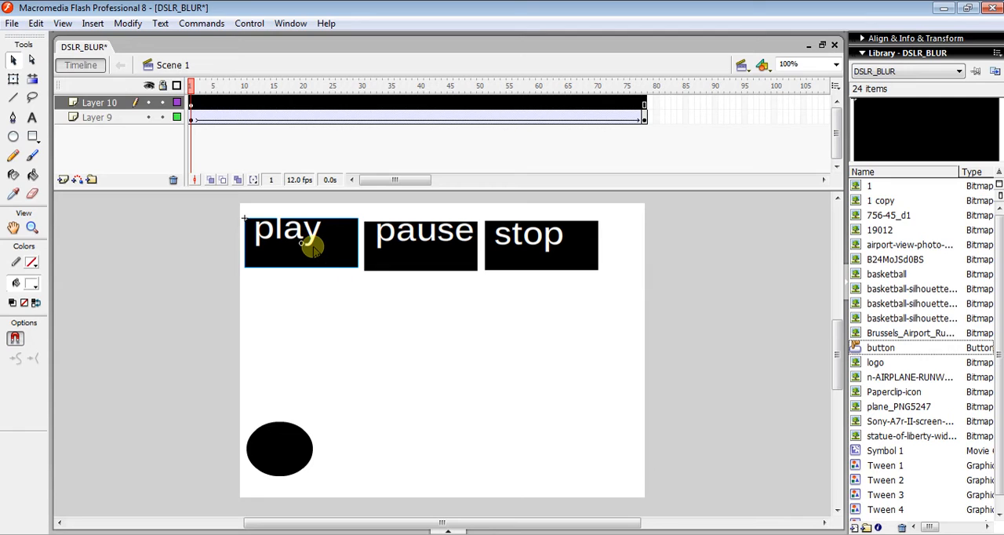
Select the play button to show it as a Button instance in the Properties panel
left_click(301, 243)
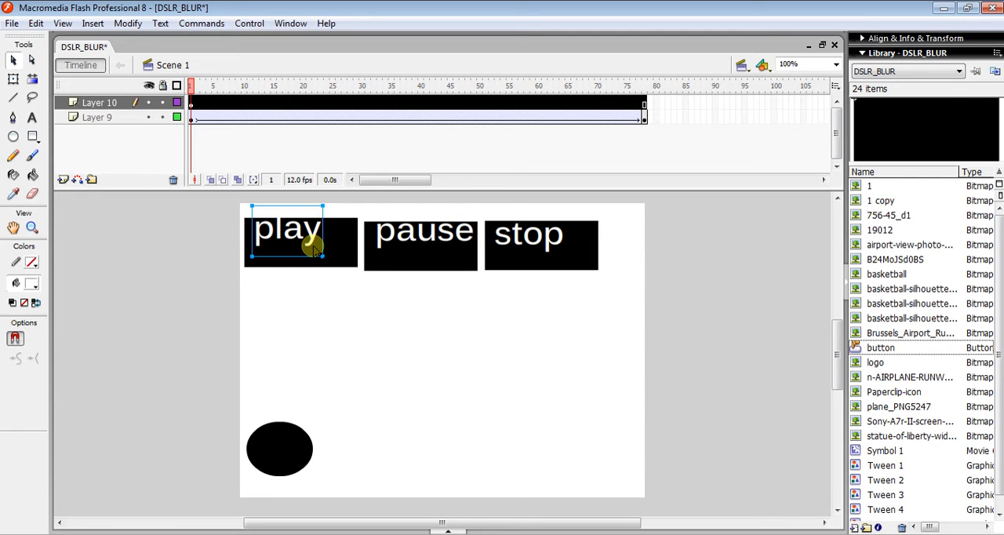
mouse_move(358, 273)
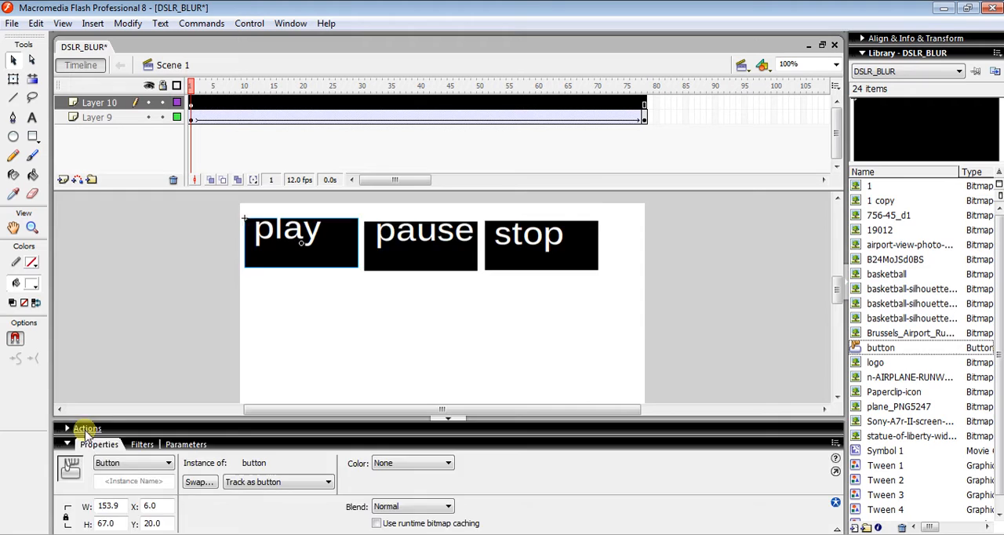
Write the play button's script on (release){ play(); } in the Actions panel
left_click(88, 428)
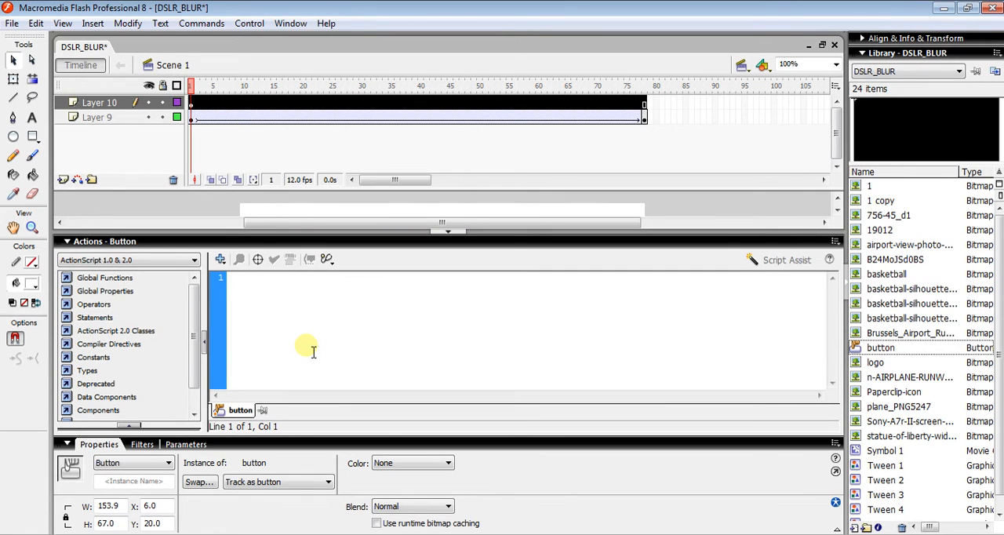
type("c")
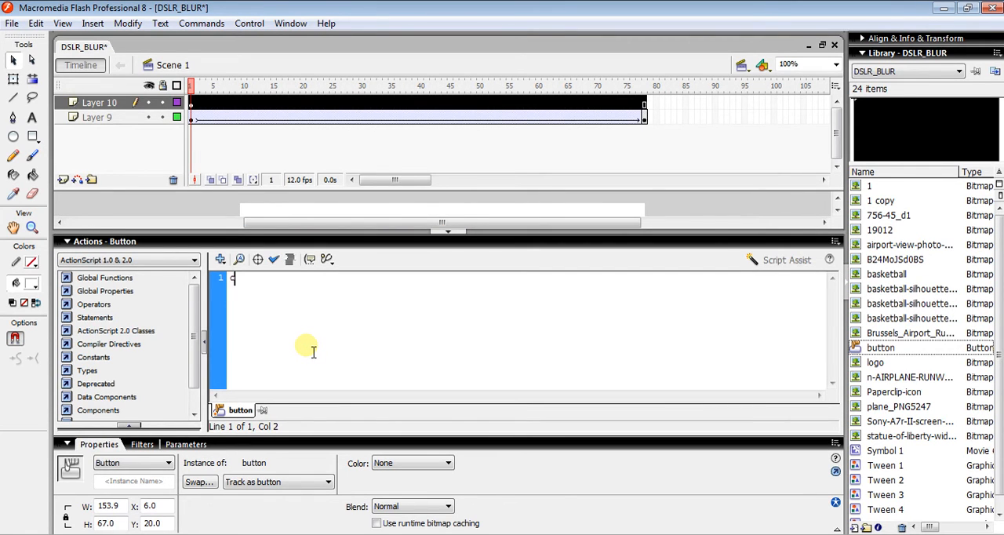
type("on release")
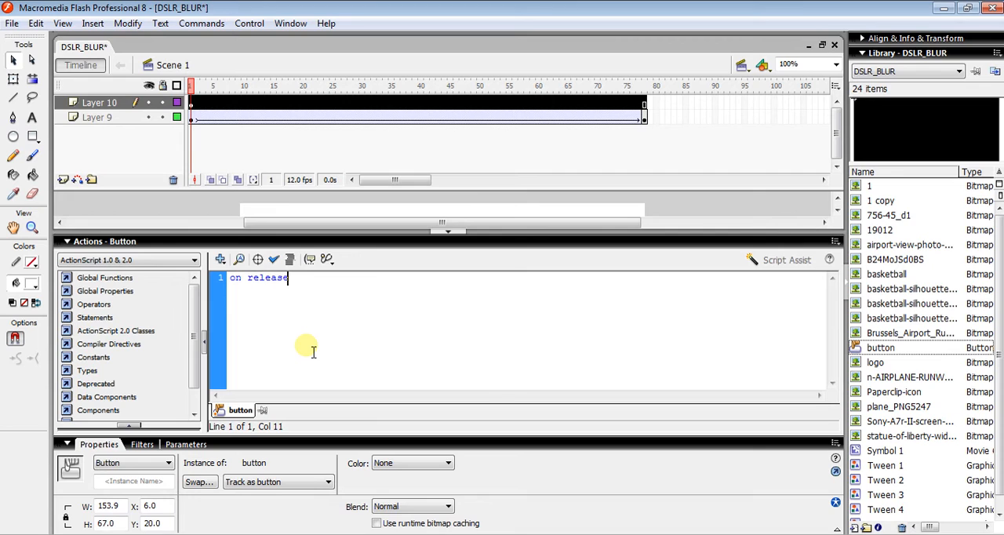
type("){")
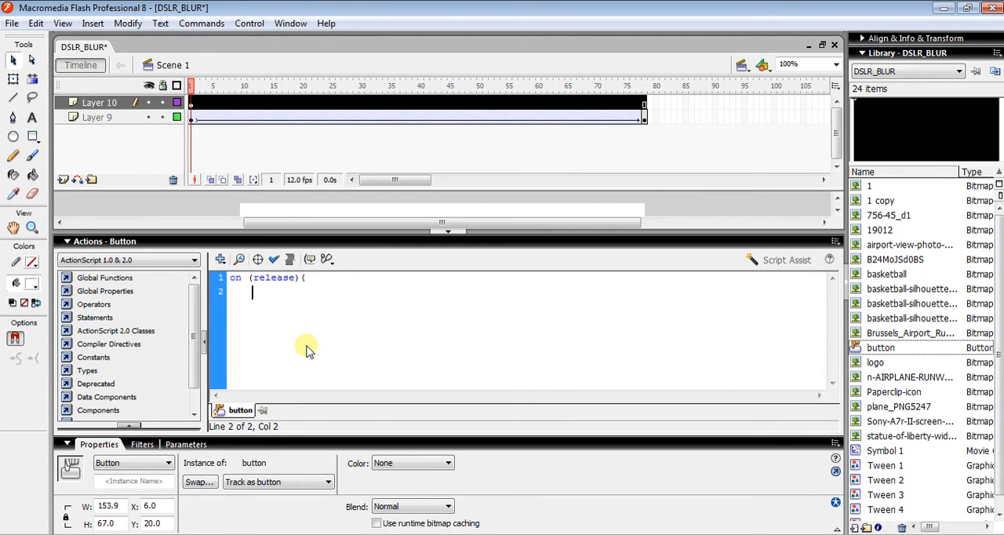
type("play")
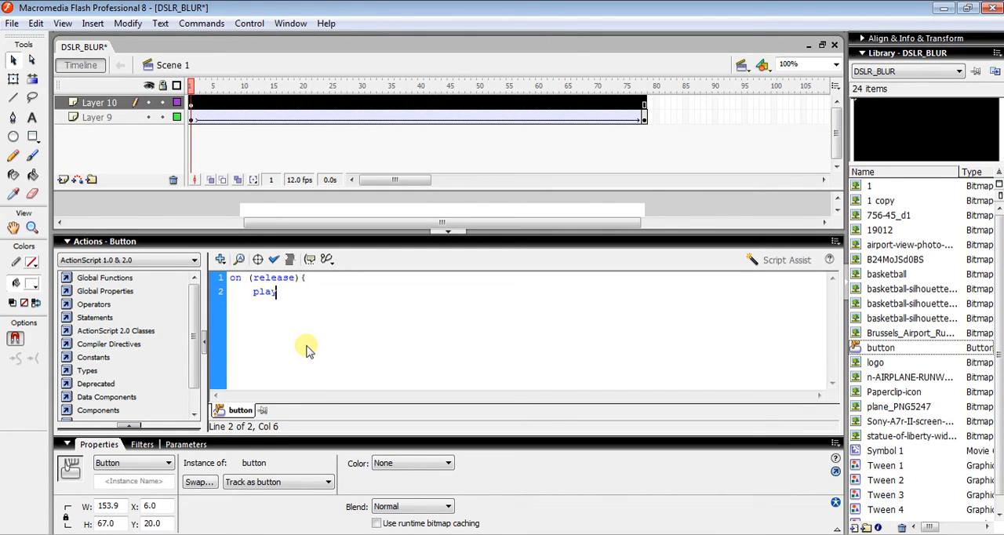
type("();")
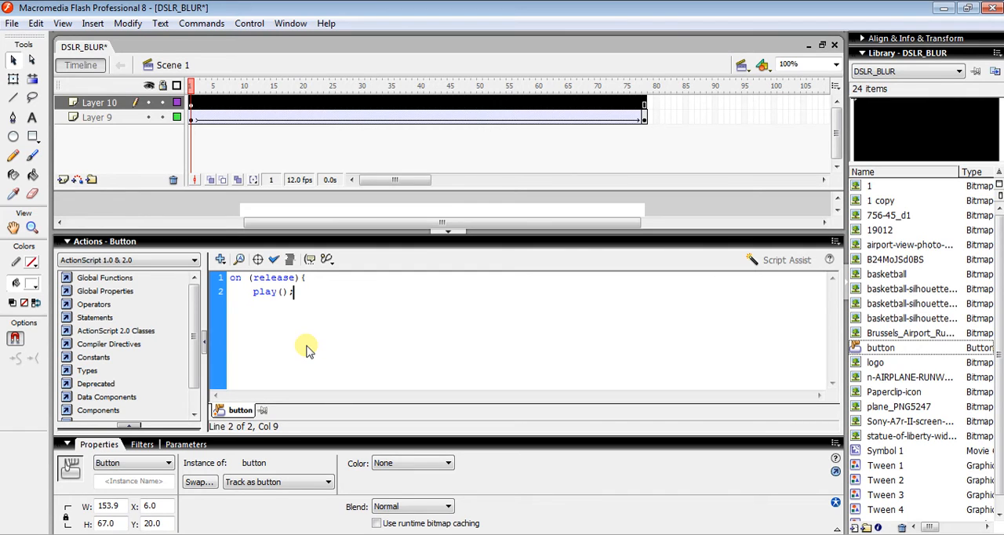
key("Return")
type("}")
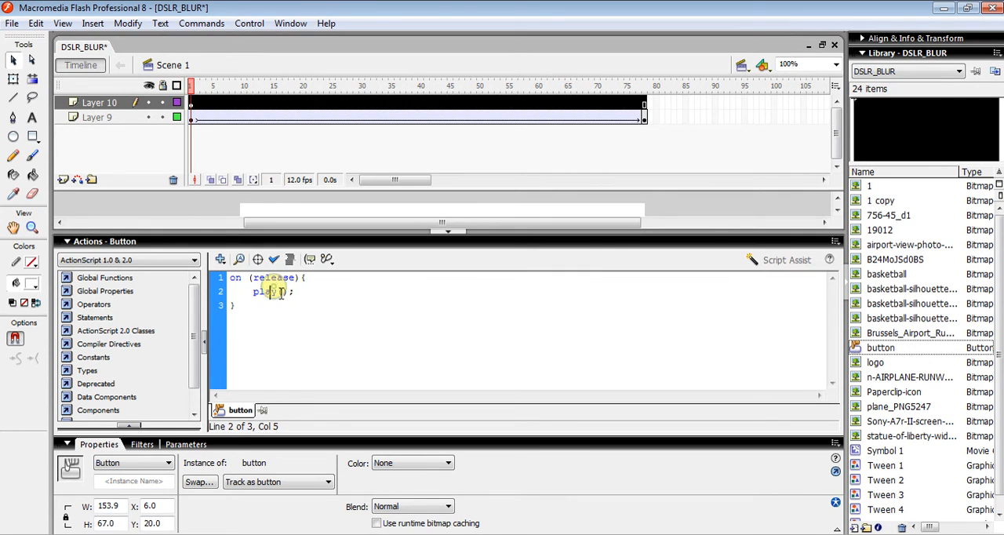
mouse_move(273, 259)
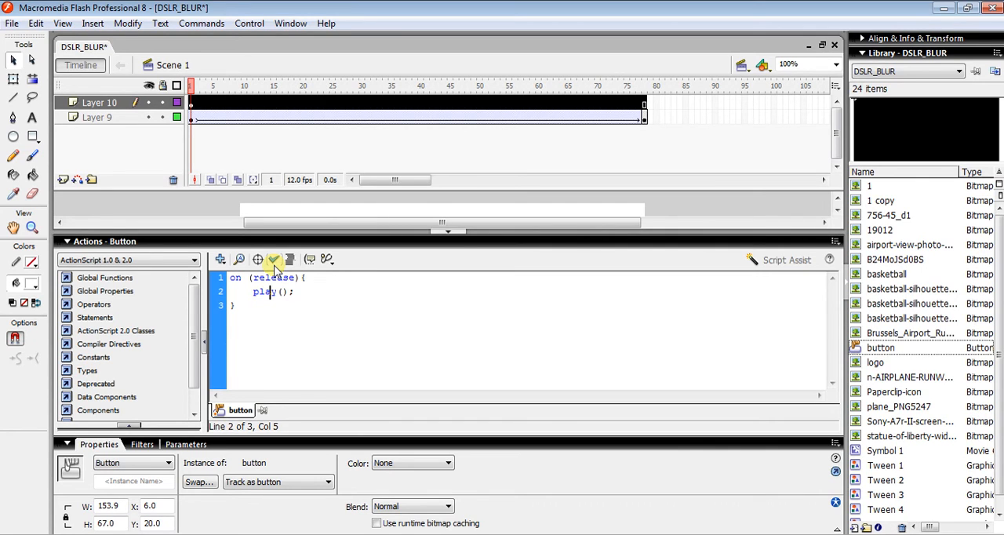
Run Check Syntax on the play script and dismiss the no-errors message
left_click(273, 259)
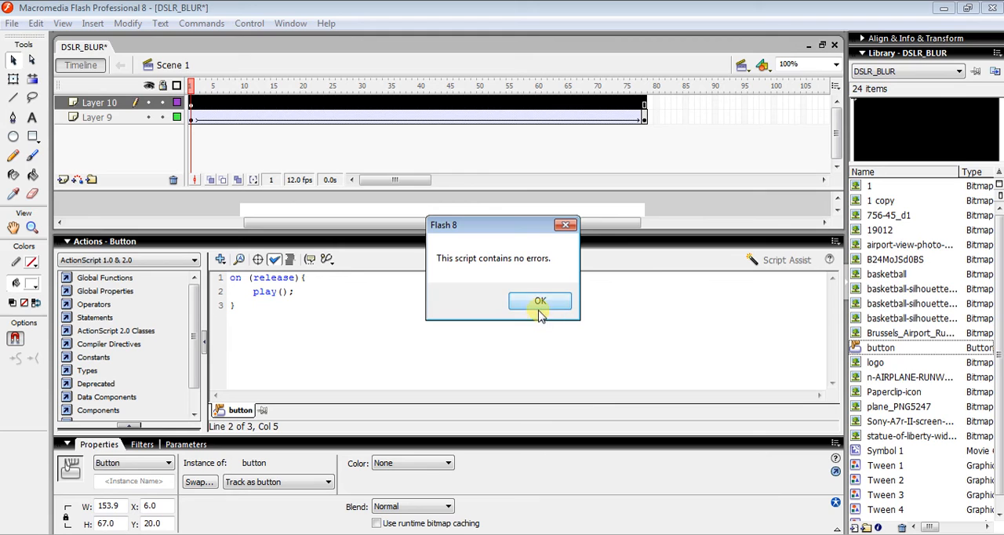
left_click(540, 300)
type("sto")
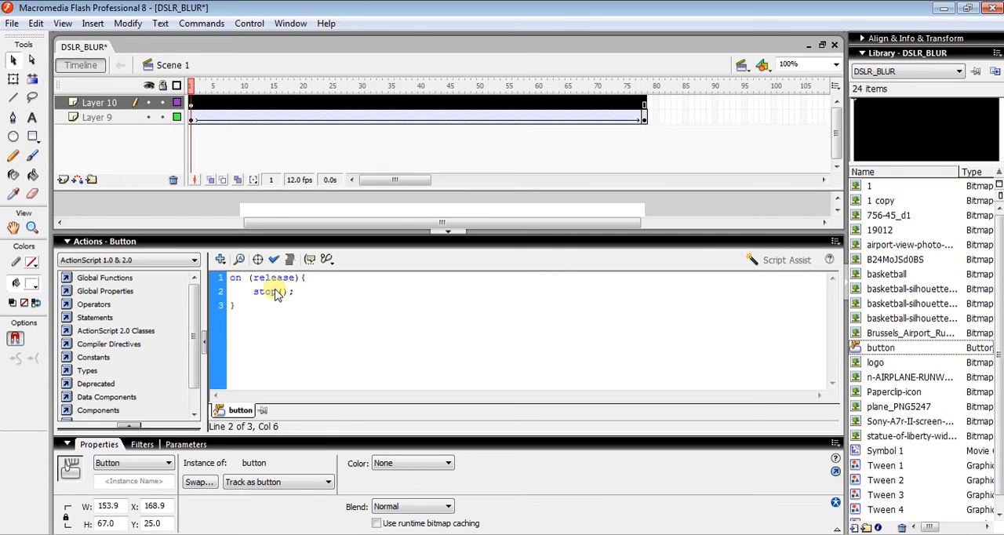
Verify the pause button's on (release){ stop(); } script passes Check Syntax
left_click(273, 259)
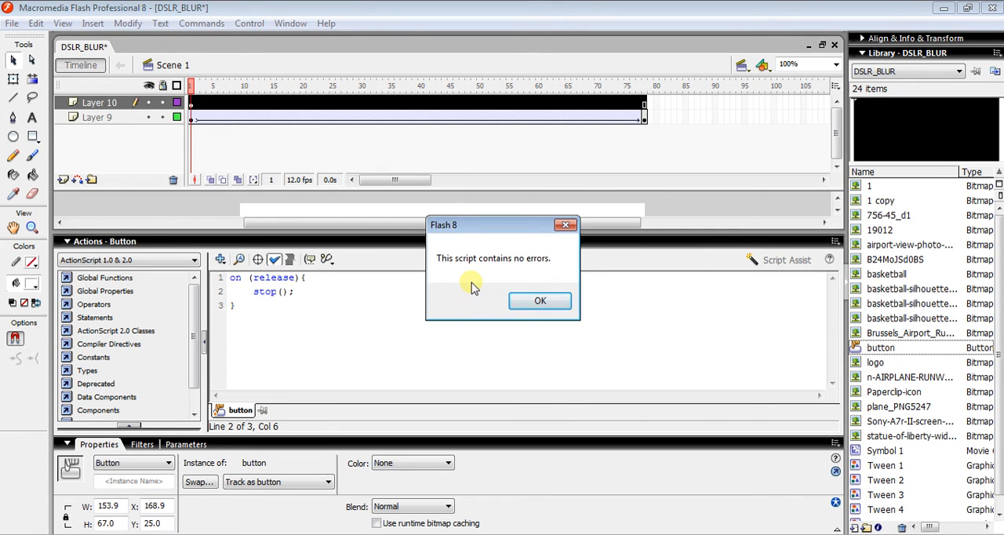
left_click(540, 300)
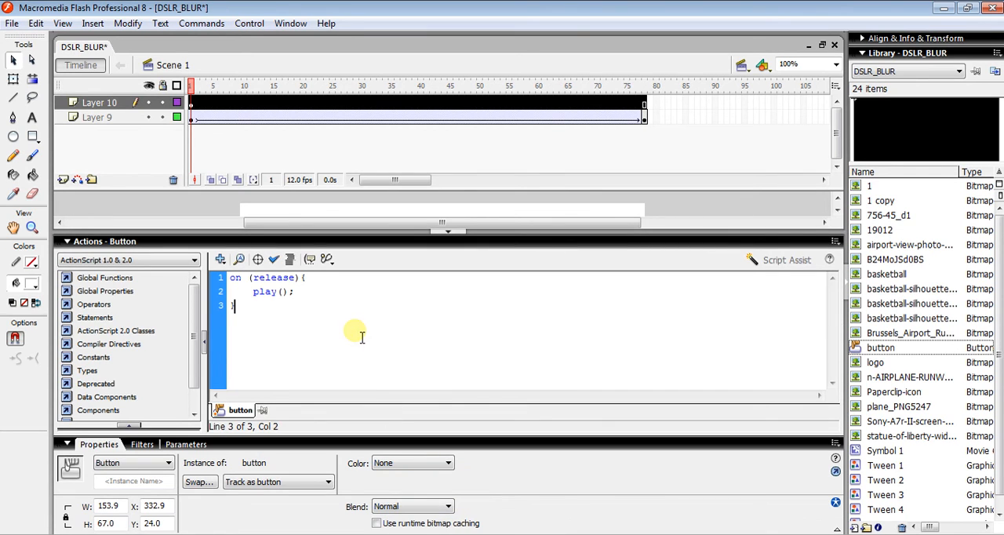
Change the stop button's handler to gotoAndStop(1) and confirm it checks error-free
left_click(295, 345)
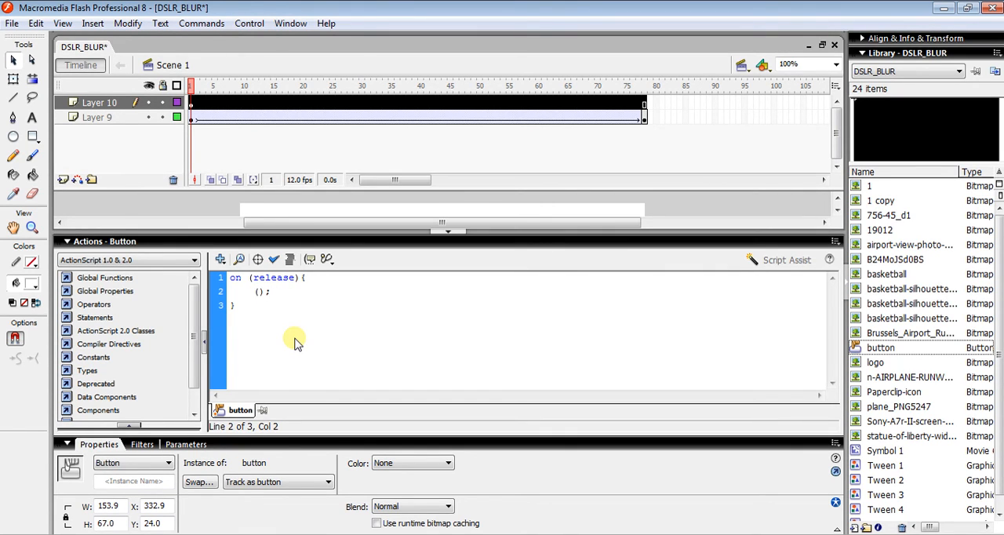
type("gotd")
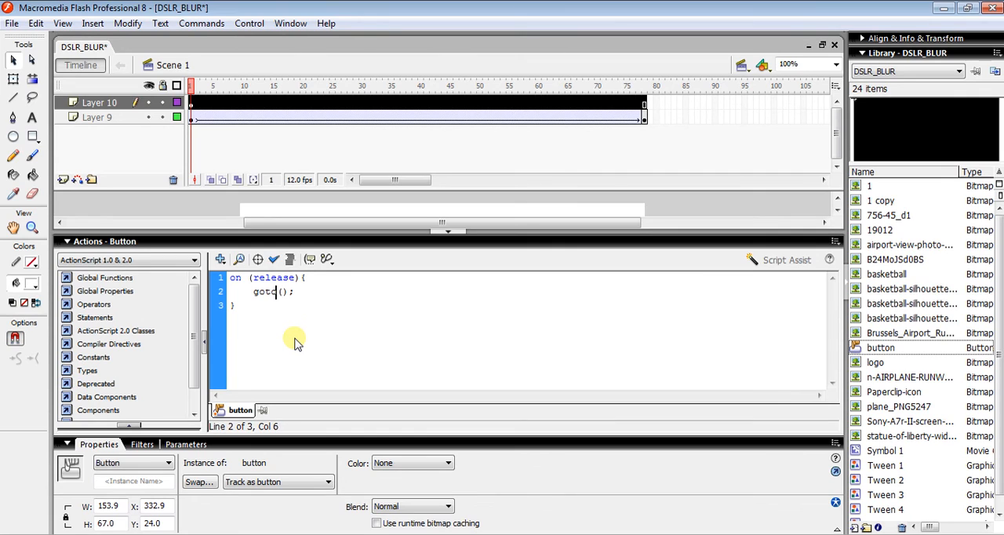
type("A")
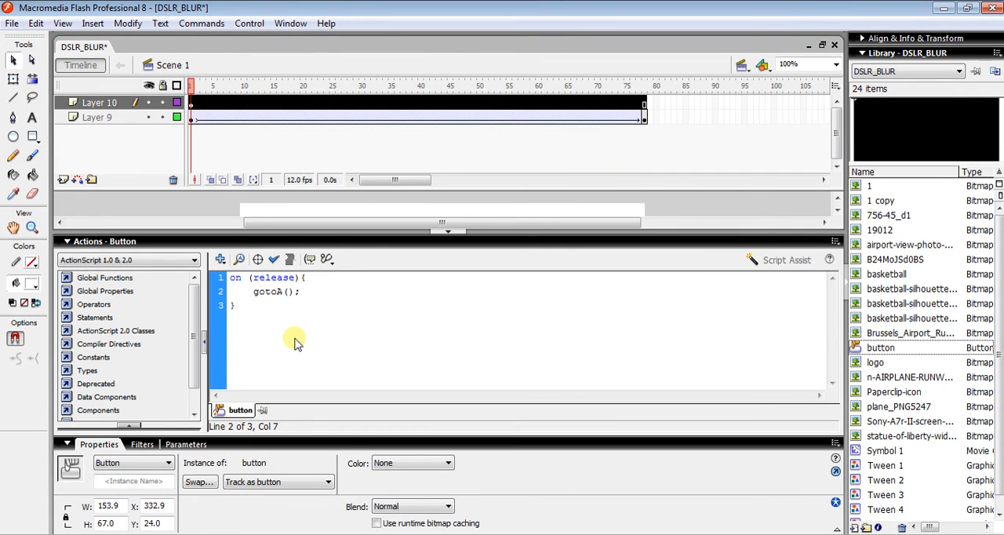
type("nd")
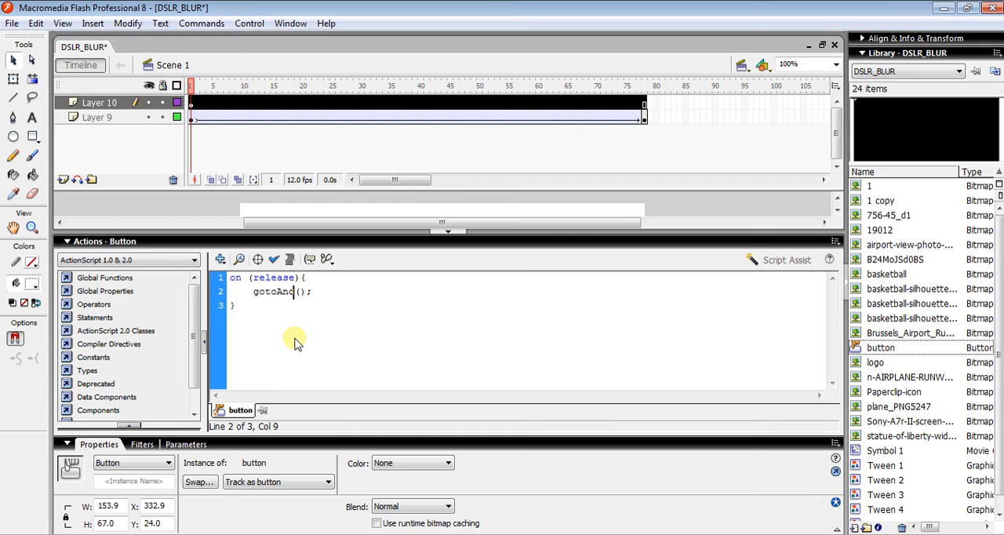
type("Stop")
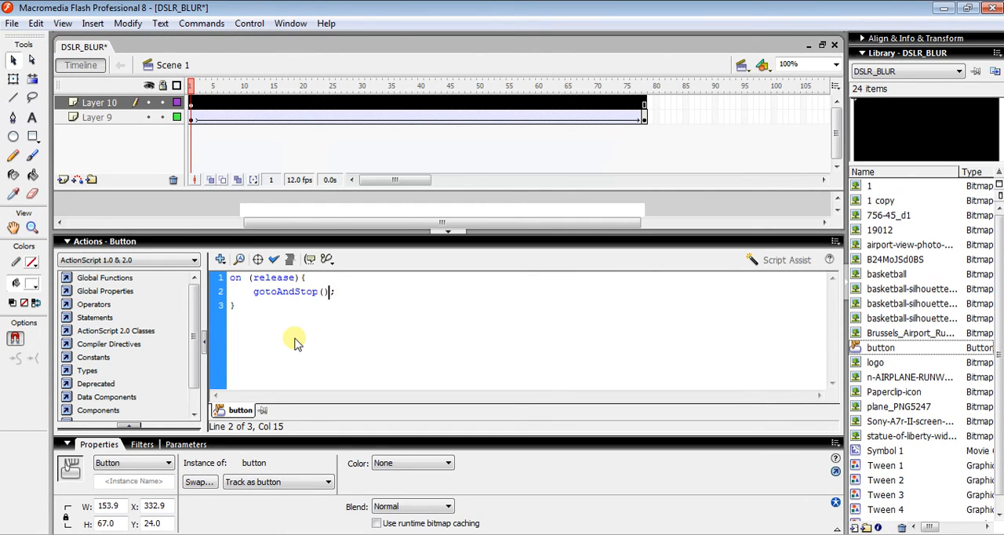
type("1")
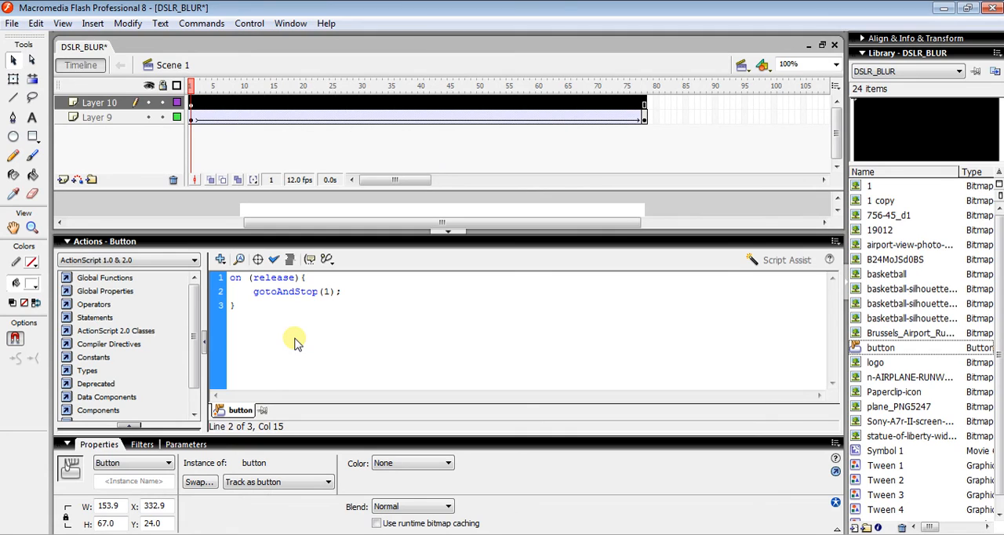
left_click(273, 261)
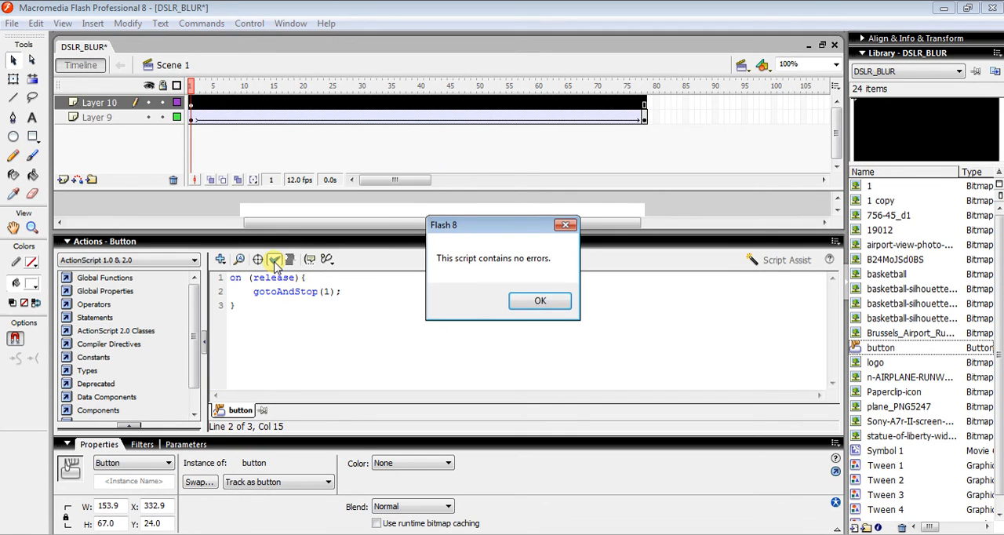
left_click(540, 299)
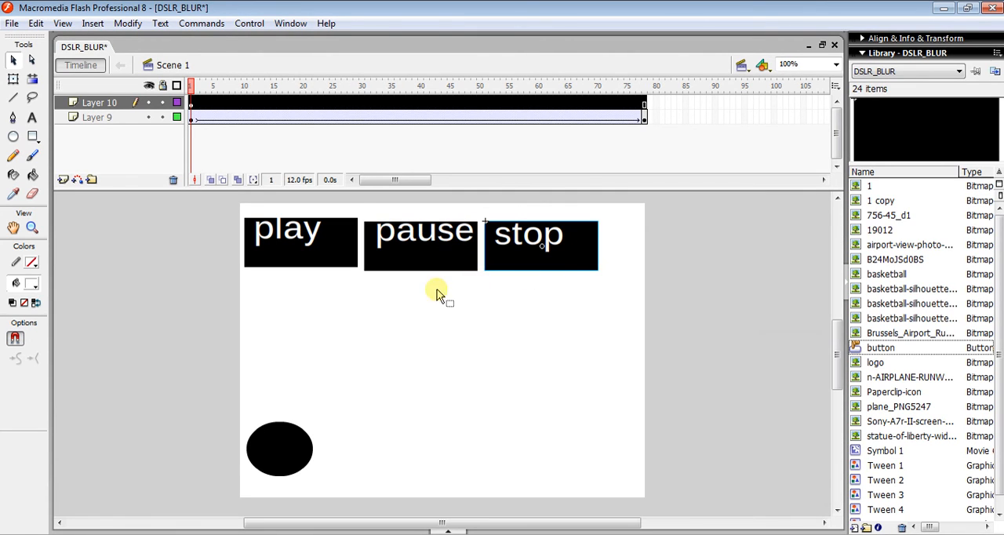
mouse_move(395, 298)
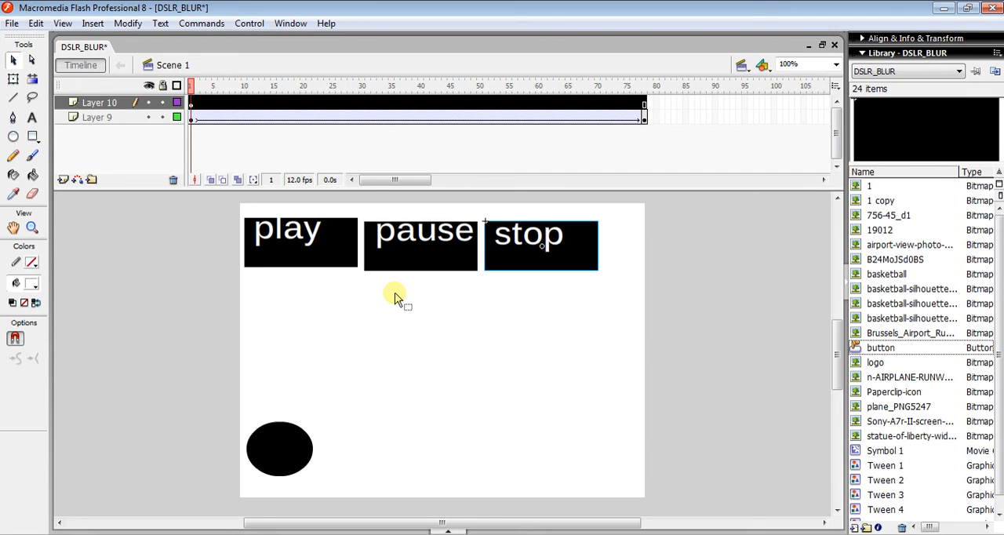
Test the movie with Ctrl+Enter and maximize the SWF preview window
key("ctrl+Return")
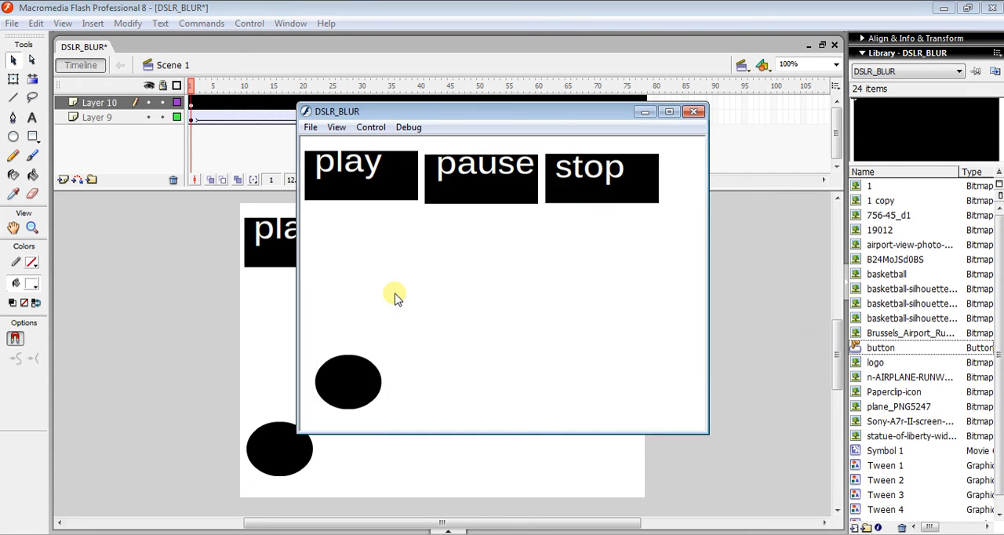
left_click(669, 109)
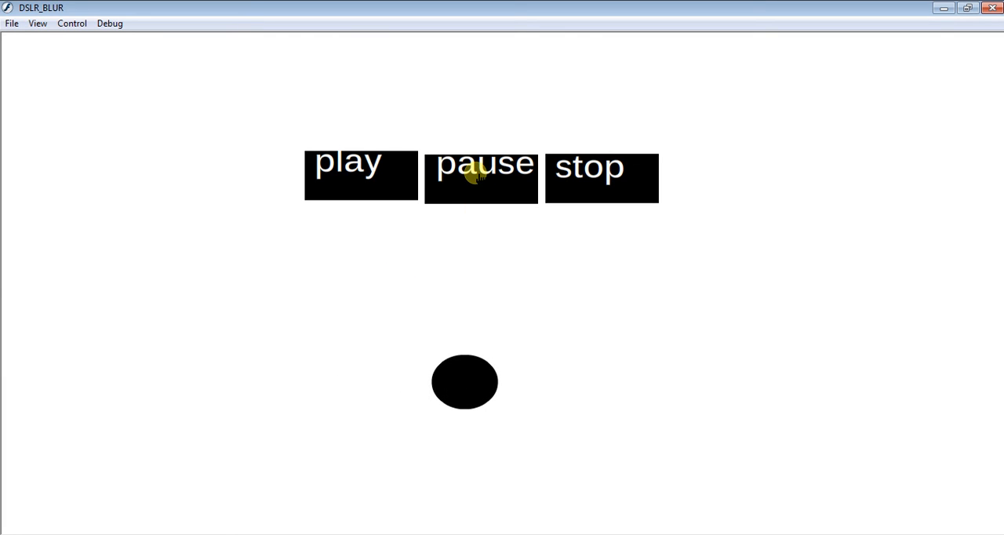
mouse_move(384, 171)
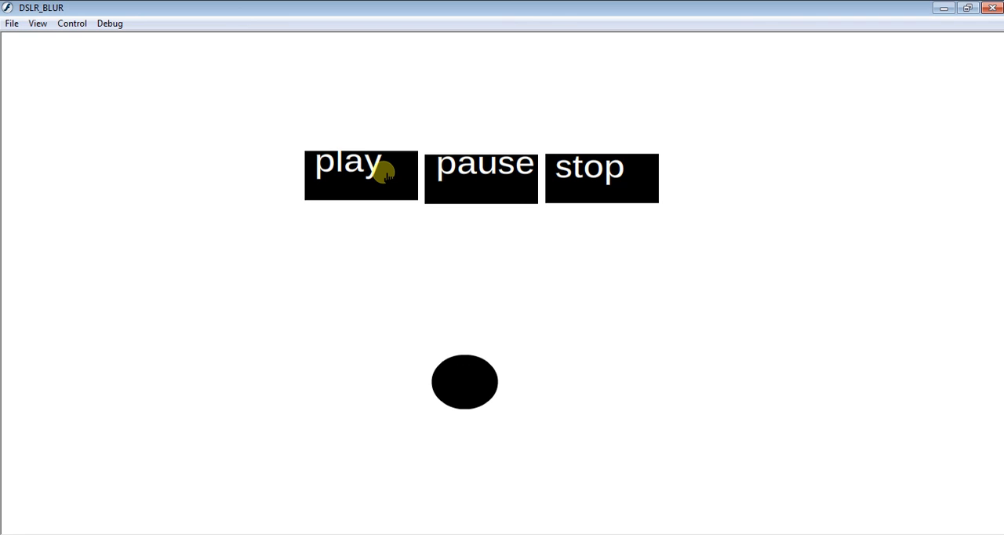